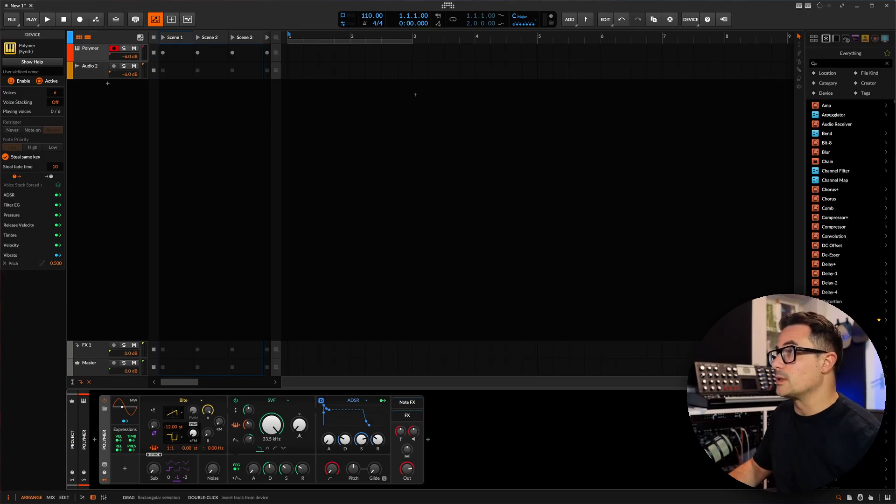
Step: Set the project's global key to D Minor from the transport key/scale menu
{"action": "left_click", "coordinate": [521, 13]}
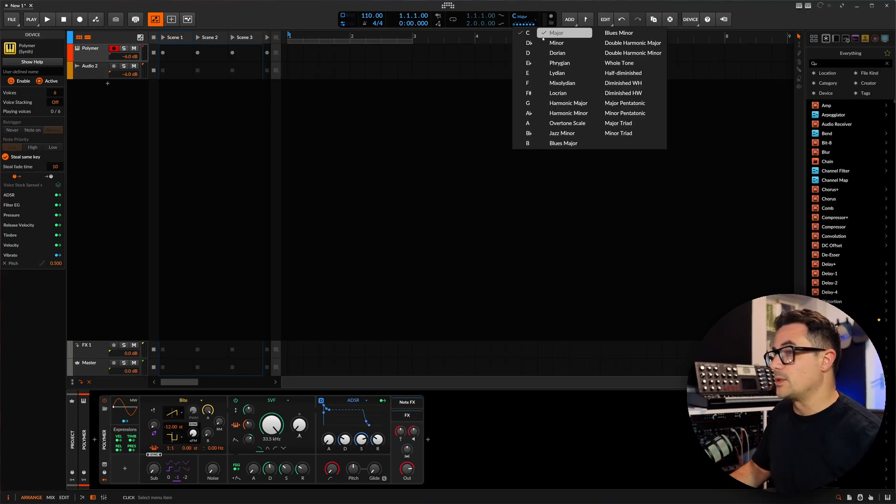
{"action": "mouse_move", "coordinate": [558, 52]}
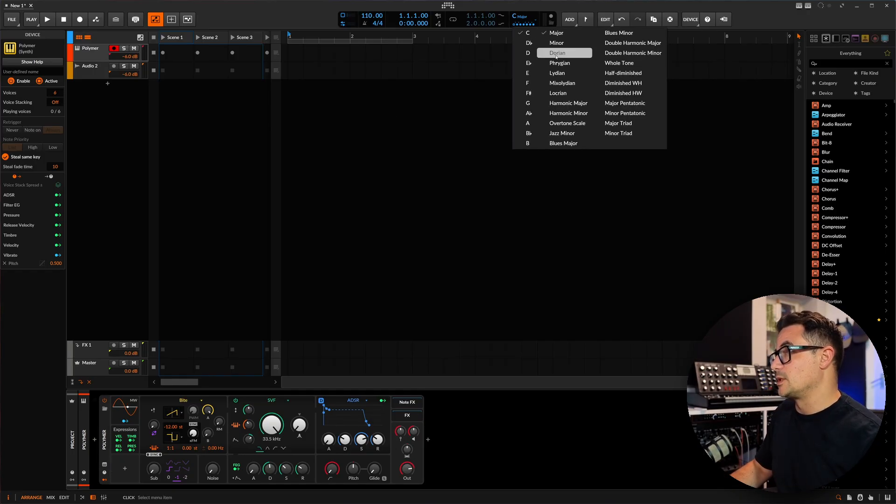
{"action": "left_click", "coordinate": [557, 43]}
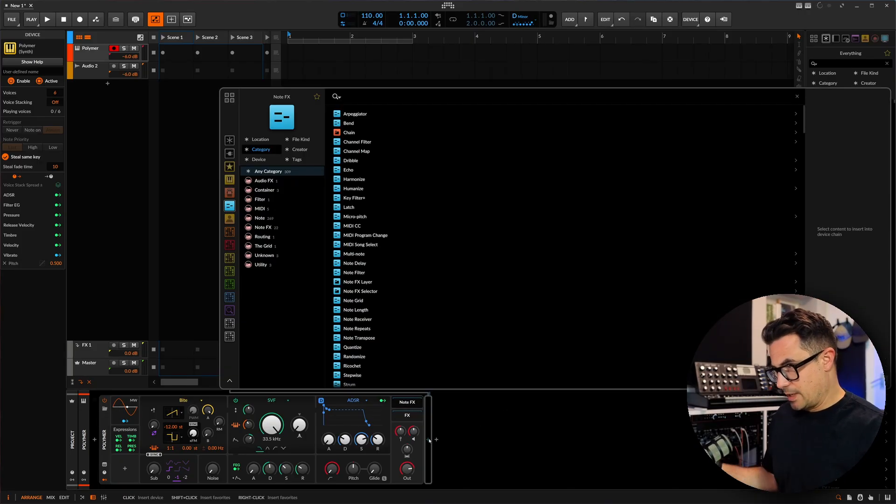
Step: Search 'arp' in the Note FX browser and insert Arpeggiator into the Polymer chain
{"action": "type", "text": "arp"}
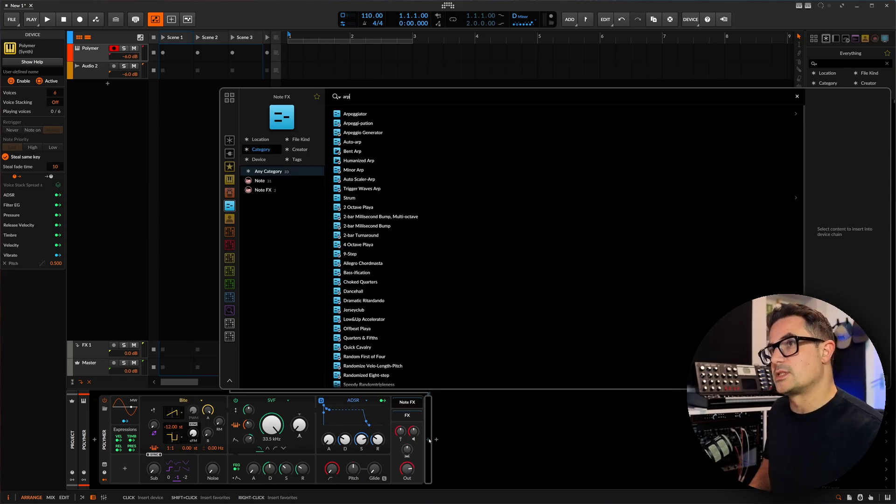
{"action": "left_click", "coordinate": [354, 113]}
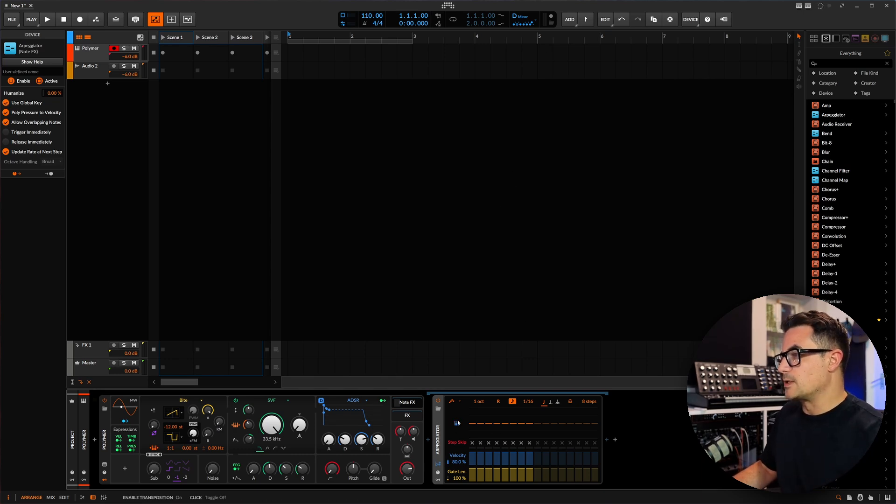
{"action": "mouse_move", "coordinate": [456, 423]}
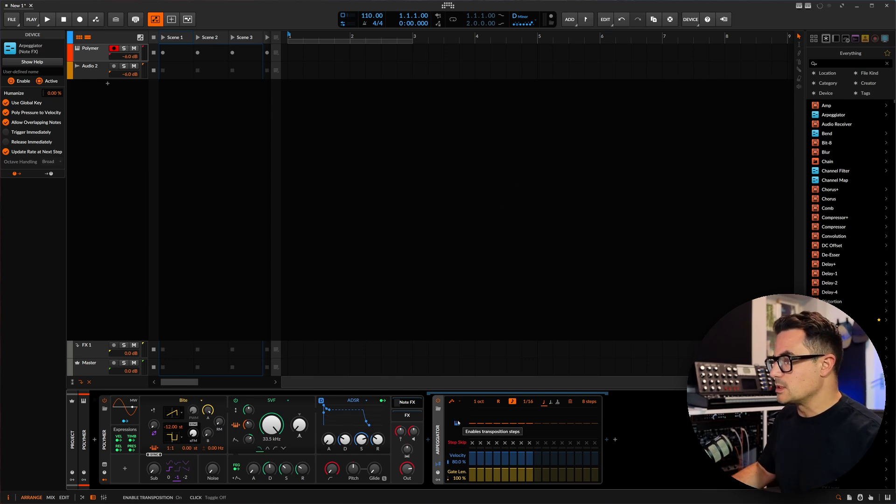